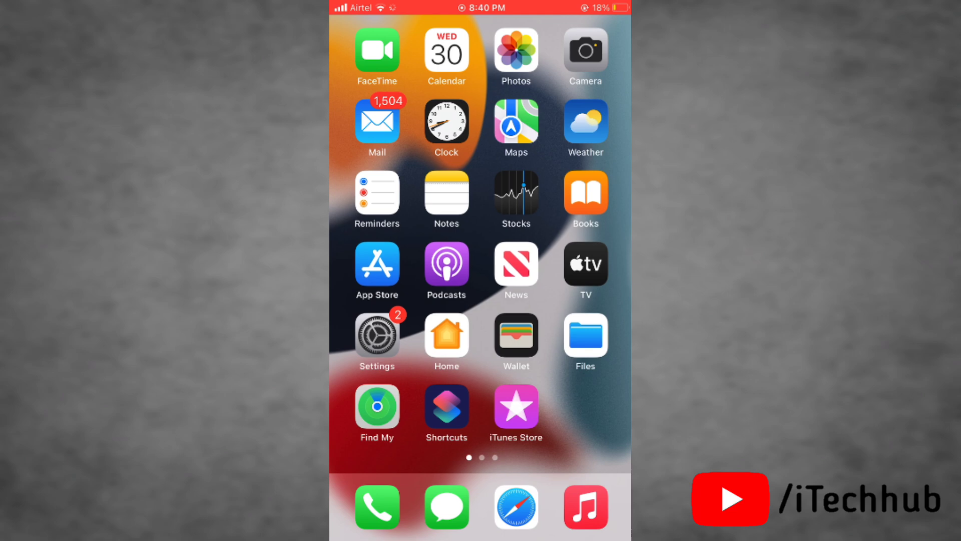
- Swipe across Home Screen pages to reach the page holding Telegram
{"action": "scroll", "scroll_direction": "left", "scroll_amount": 3}
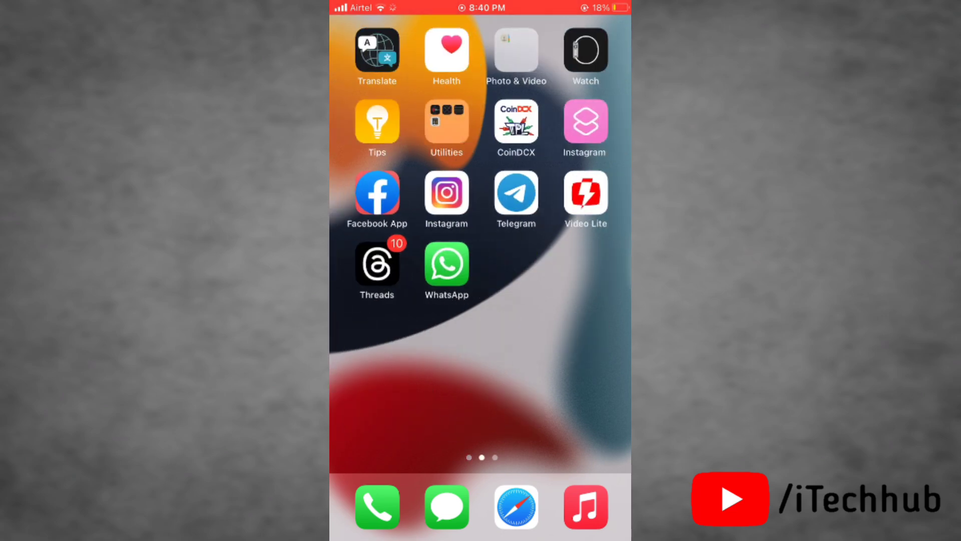
{"action": "scroll", "scroll_direction": "right", "scroll_amount": 3}
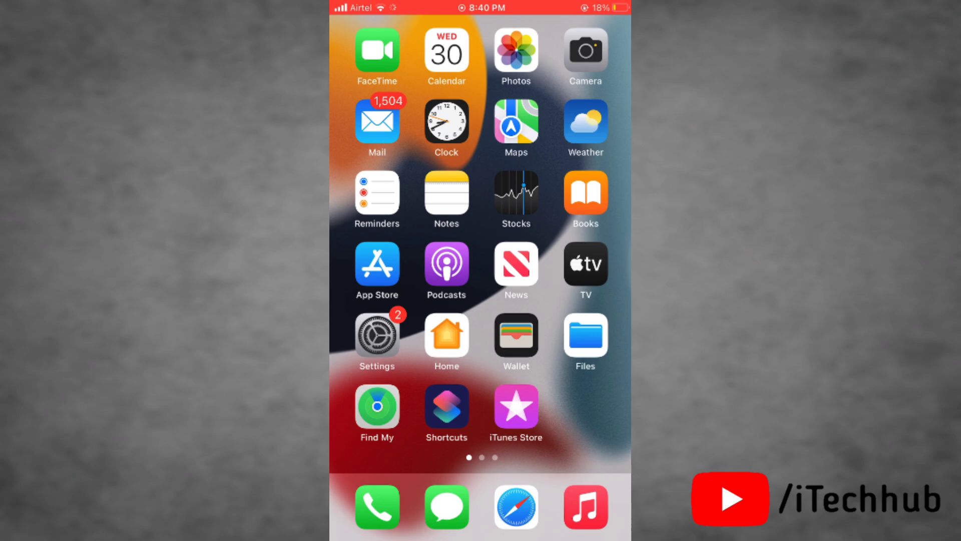
{"action": "scroll", "scroll_direction": "left", "scroll_amount": 3}
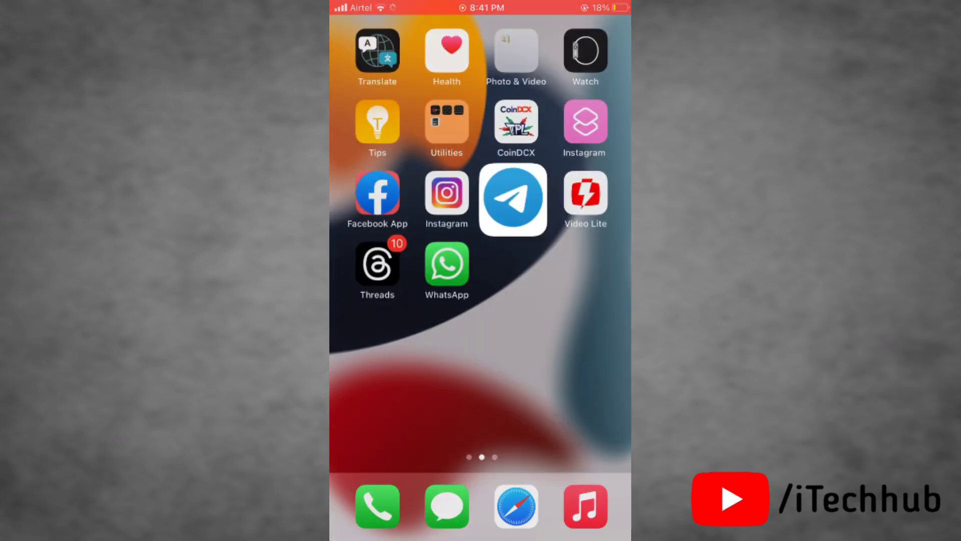
- Open sample-3.mkv in a Telegram chat, see it won't play, and return home
{"action": "left_click", "coordinate": [513, 199]}
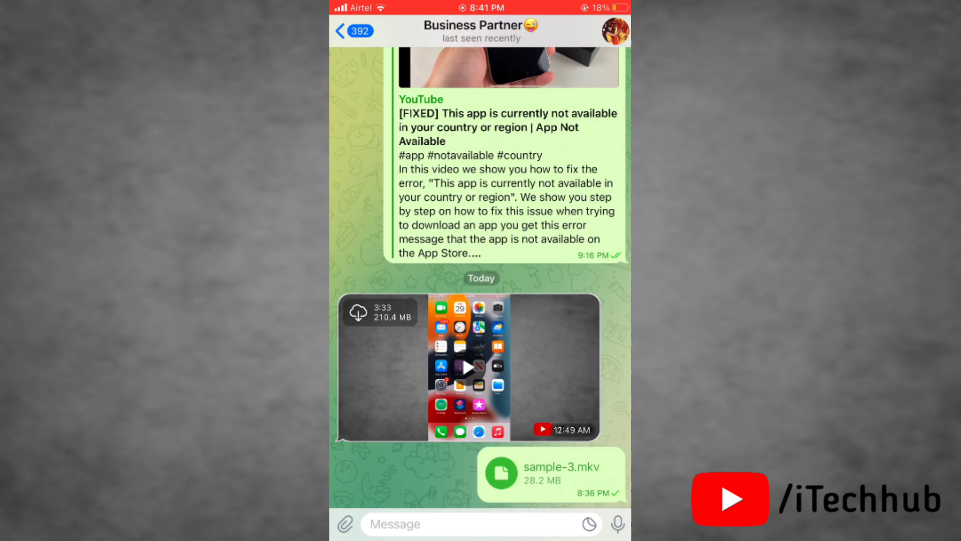
{"action": "left_click", "coordinate": [549, 473]}
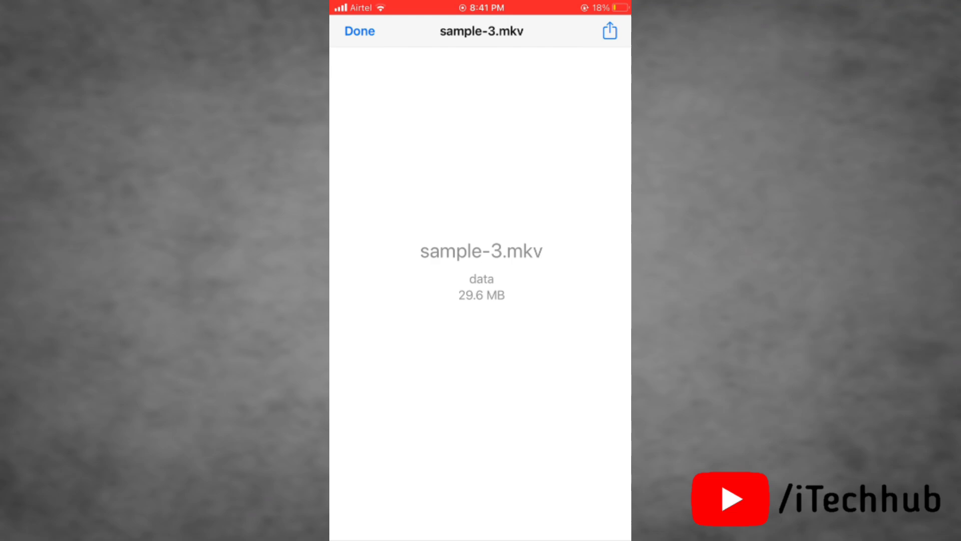
{"action": "left_click", "coordinate": [359, 31]}
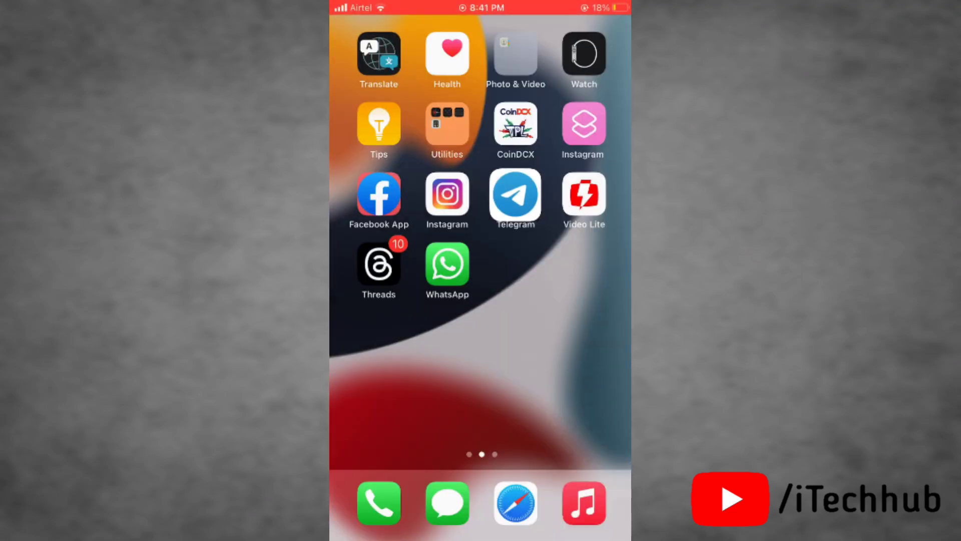
- Search the App Store for 'vlc' and open the VLC media player app page
{"action": "scroll", "scroll_direction": "left", "scroll_amount": 3}
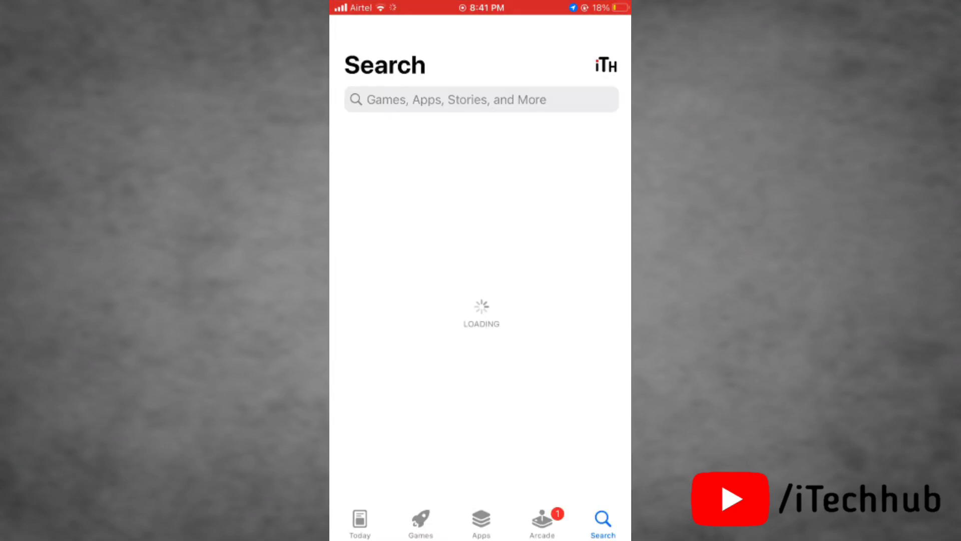
{"action": "type", "text": "vlc"}
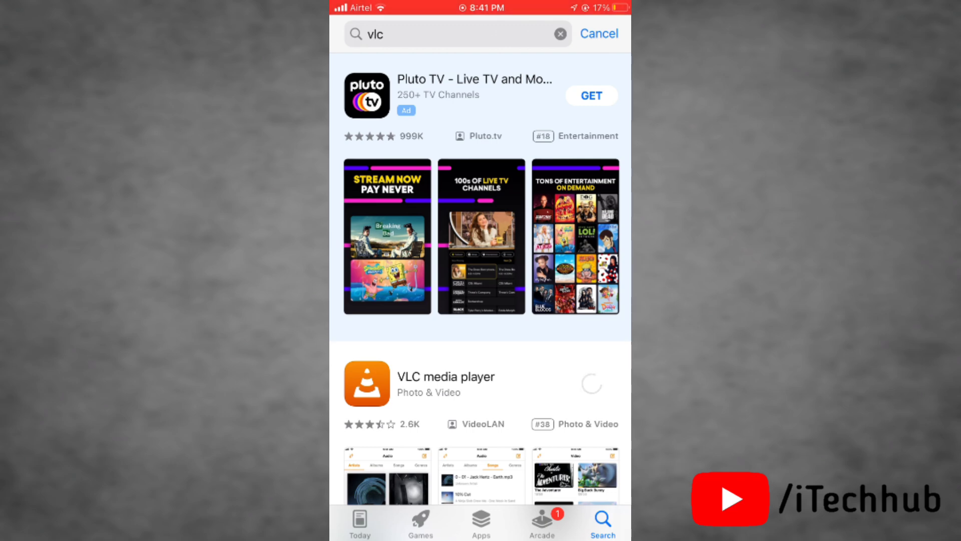
{"action": "left_click", "coordinate": [445, 383]}
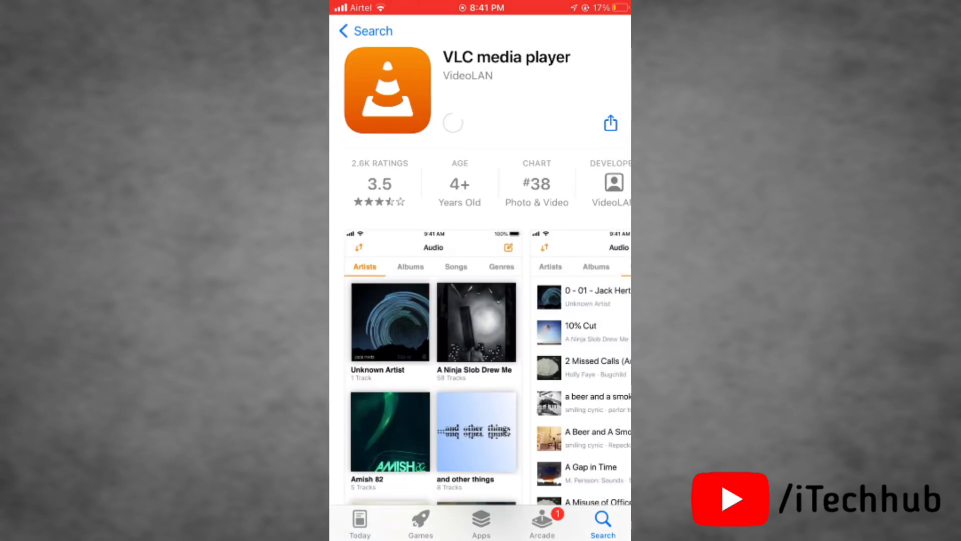